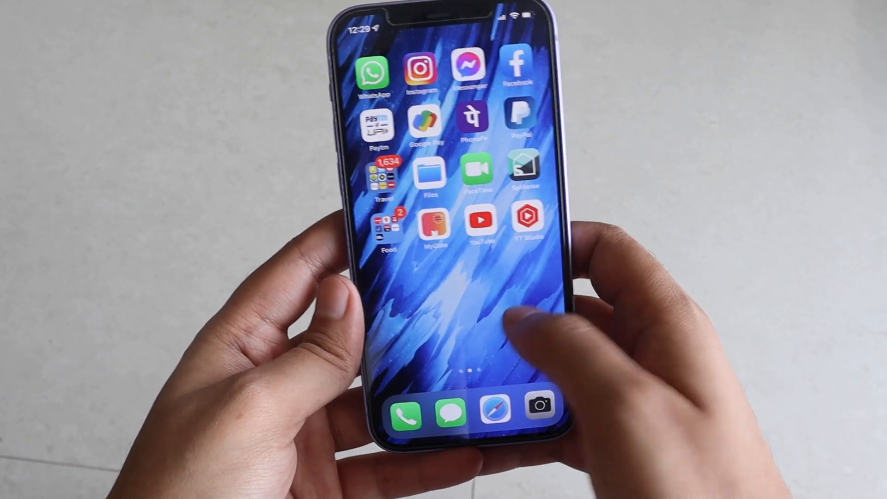
# Step: Swipe to the second Home Screen page and launch the Settings app
pyautogui.hscroll(-3)
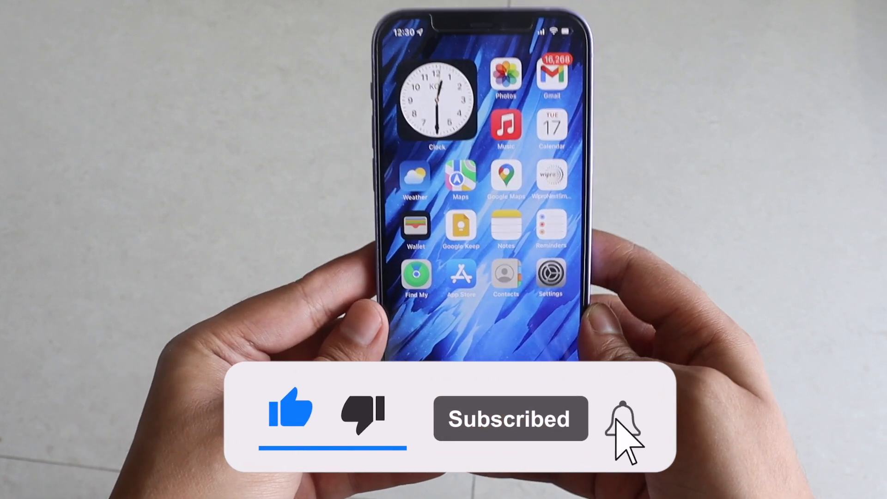
pyautogui.click(621, 418)
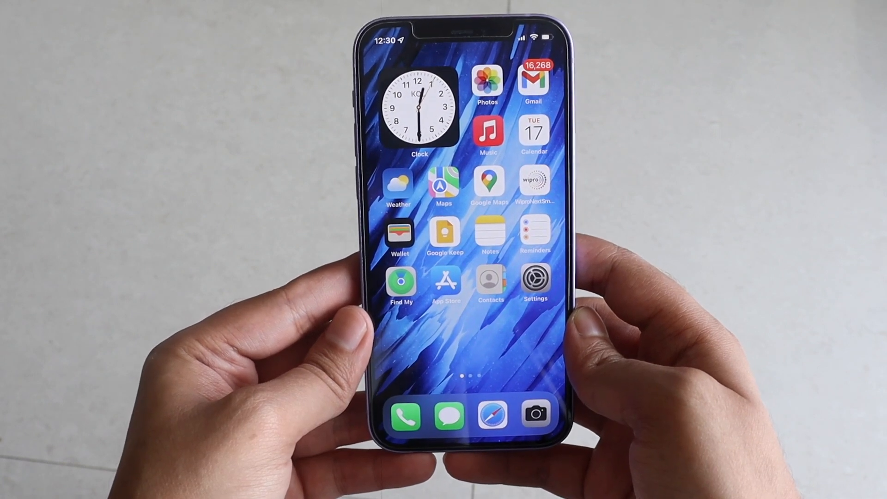
pyautogui.click(535, 280)
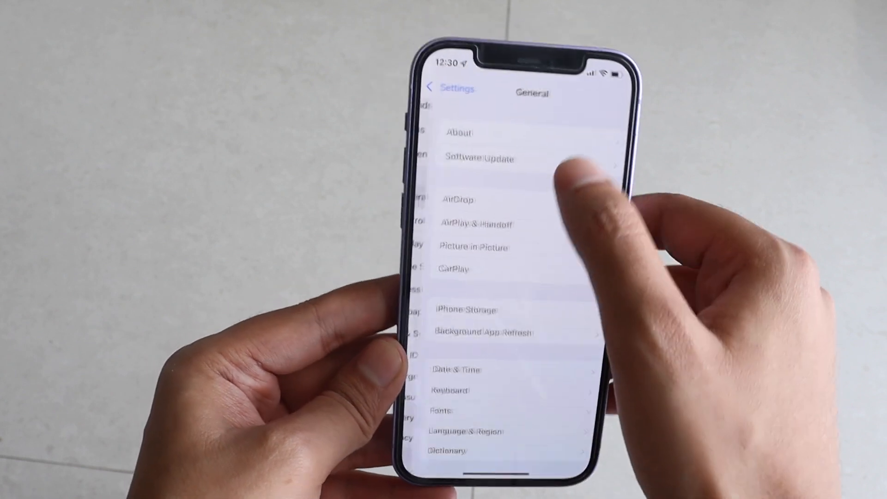
pyautogui.click(461, 132)
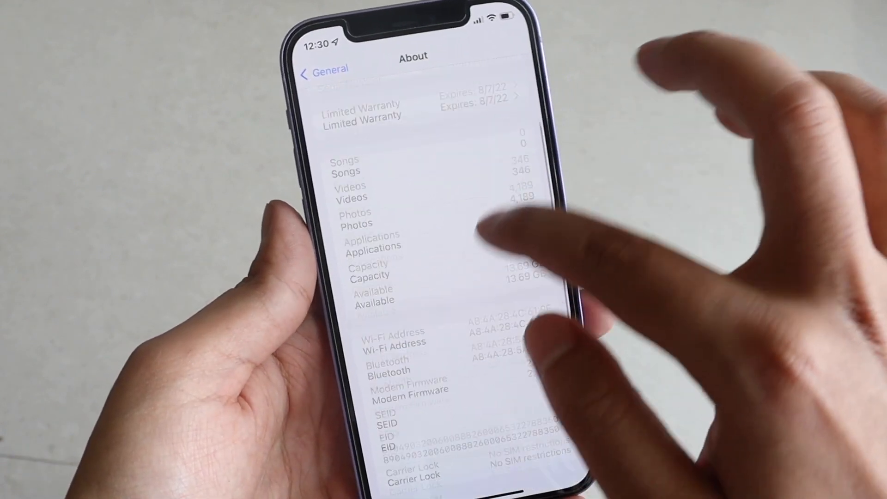
pyautogui.scroll(-3)
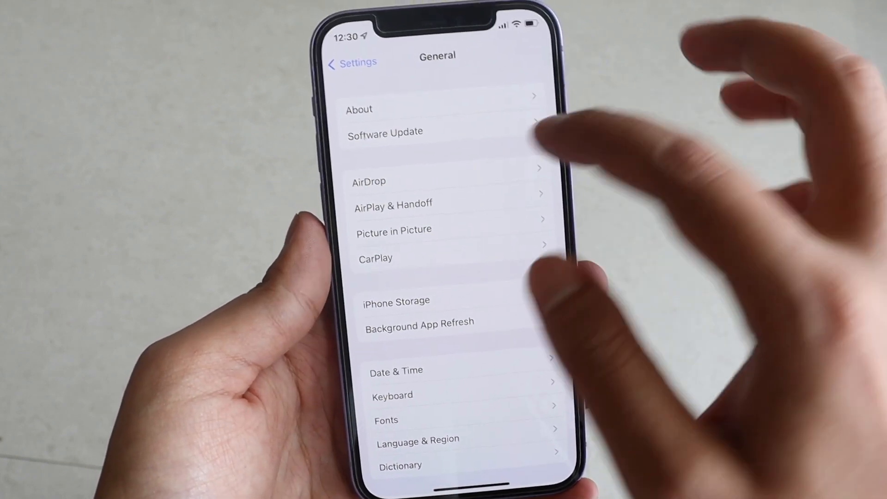
# Step: View the Software Update status, then go Home and swipe across the Home Screen pages
pyautogui.click(385, 133)
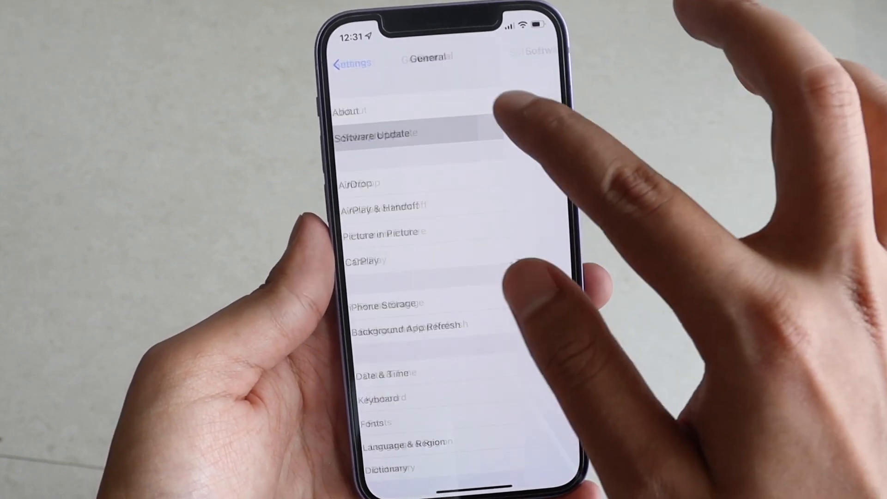
pyautogui.click(375, 134)
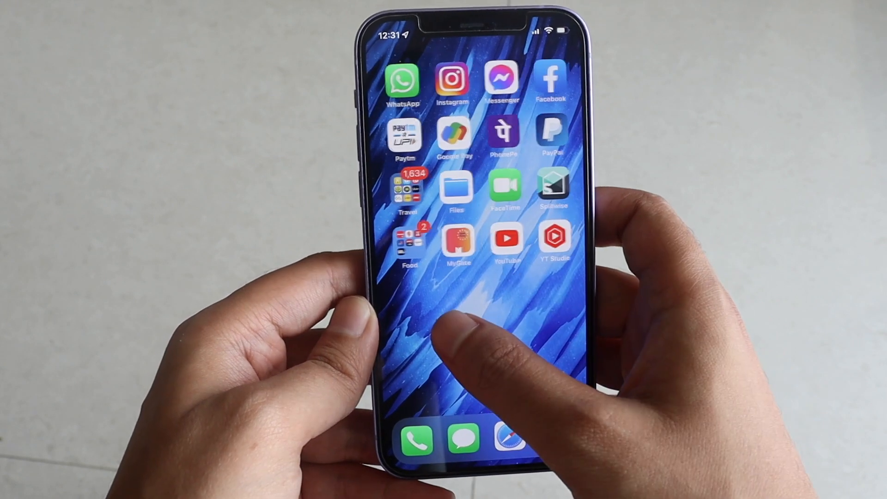
pyautogui.hscroll(-3)
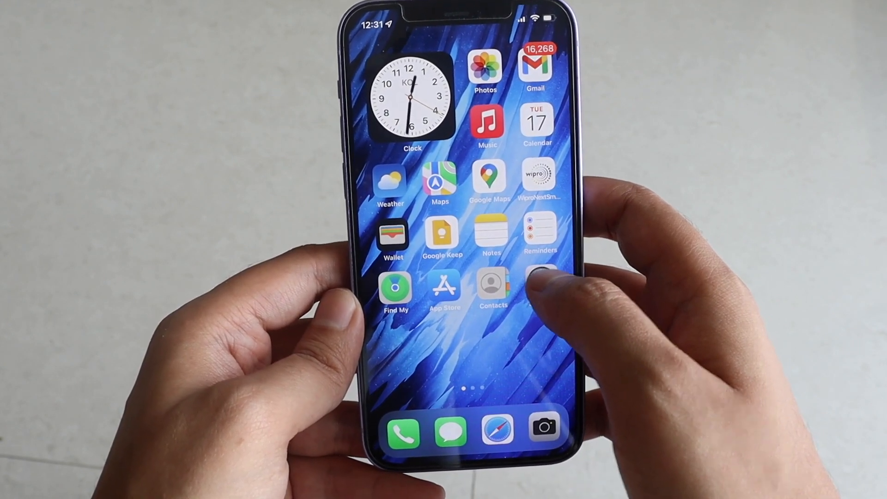
pyautogui.hscroll(-3)
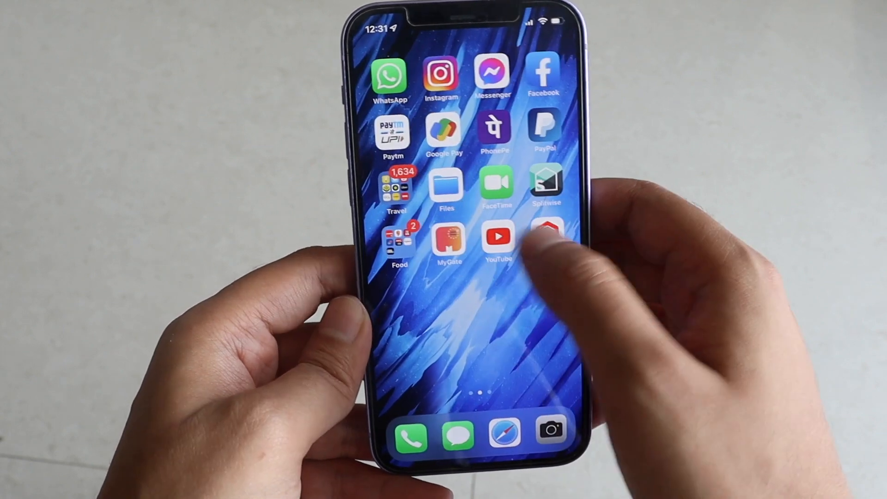
pyautogui.hscroll(-3)
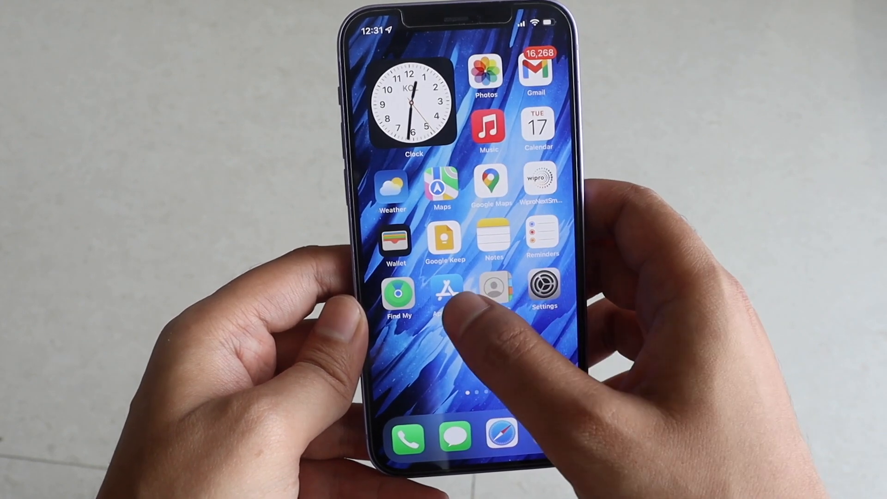
# Step: Launch Weather and scroll the Bengaluru forecast down to the Report an Issue conditions form
pyautogui.click(446, 291)
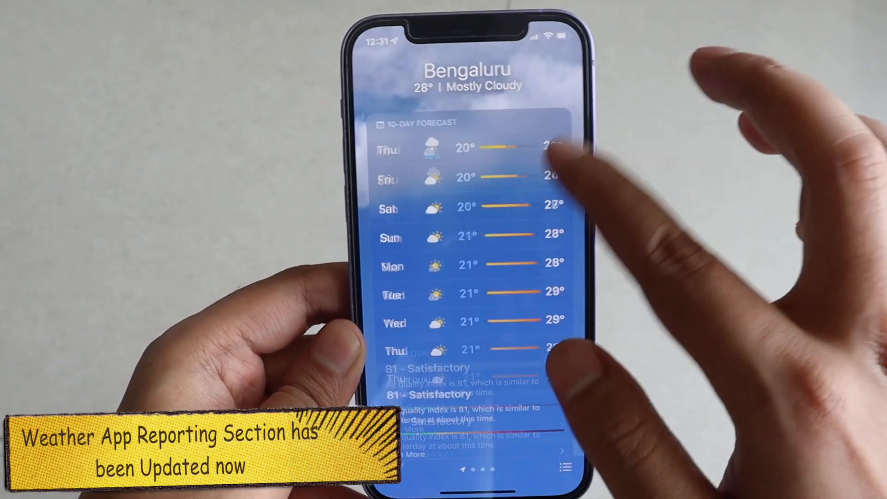
pyautogui.scroll(-3)
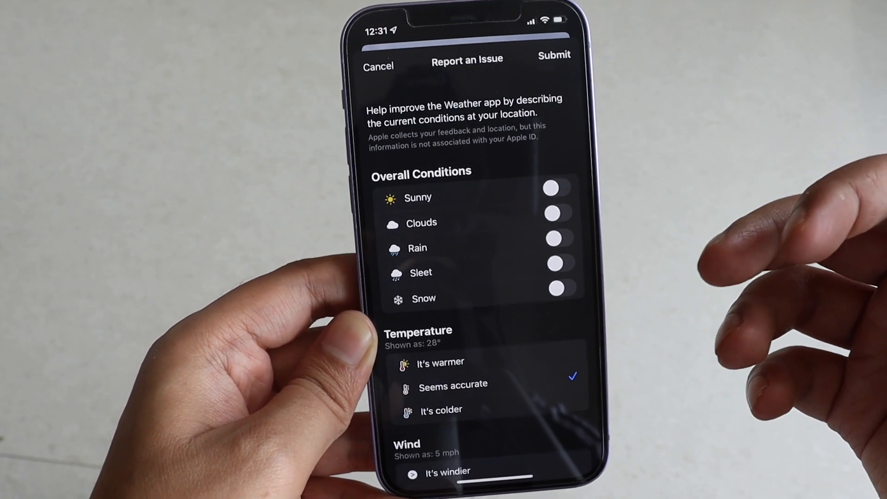
pyautogui.scroll(-3)
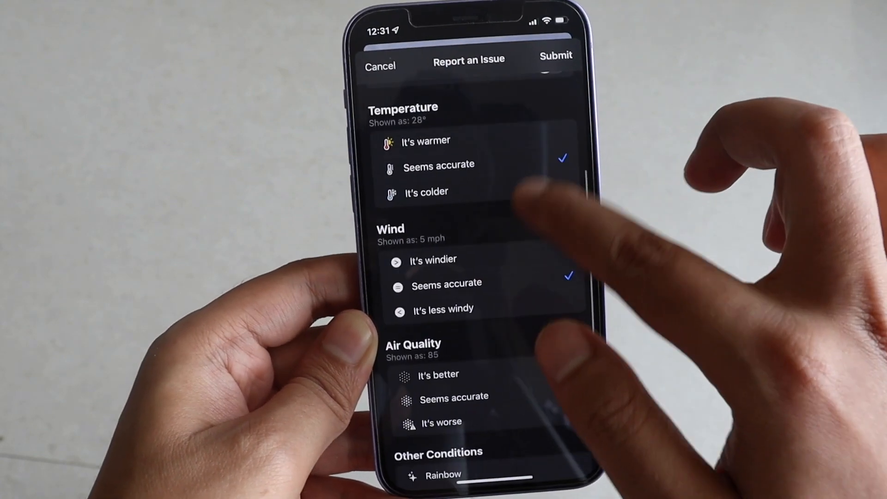
pyautogui.scroll(-3)
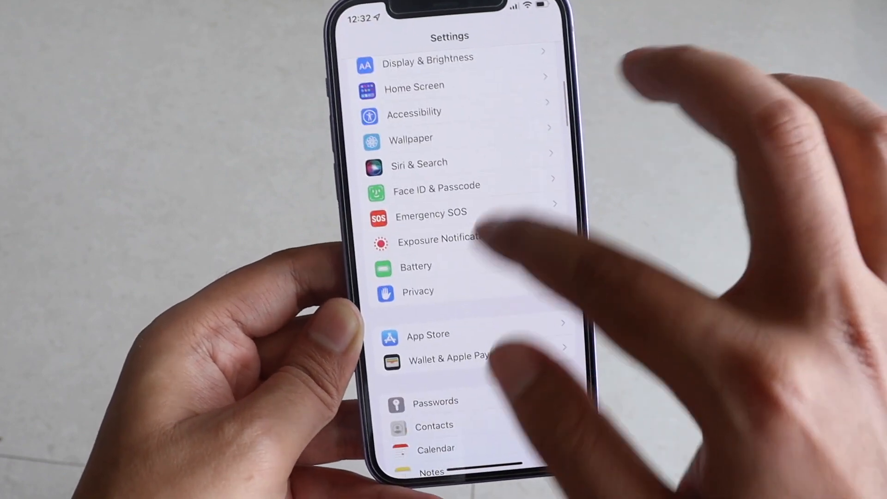
# Step: Scroll the main Settings list down through its per-app entries and return Home
pyautogui.scroll(-3)
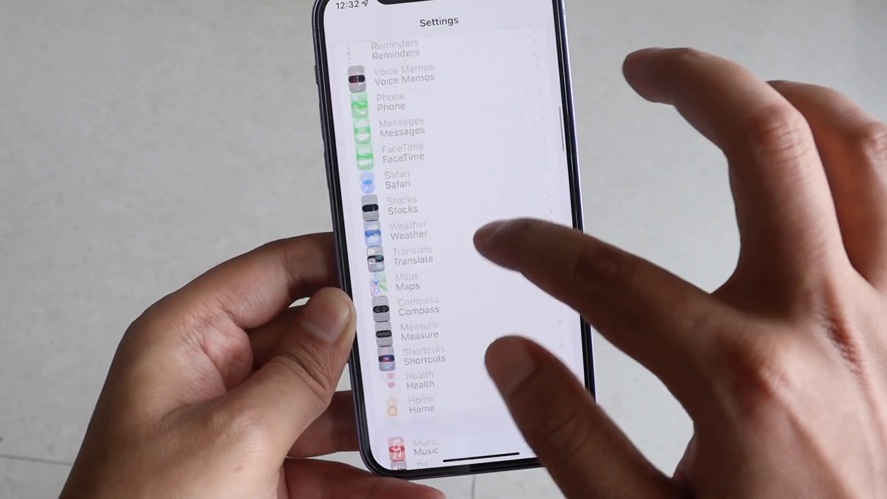
pyautogui.scroll(-3)
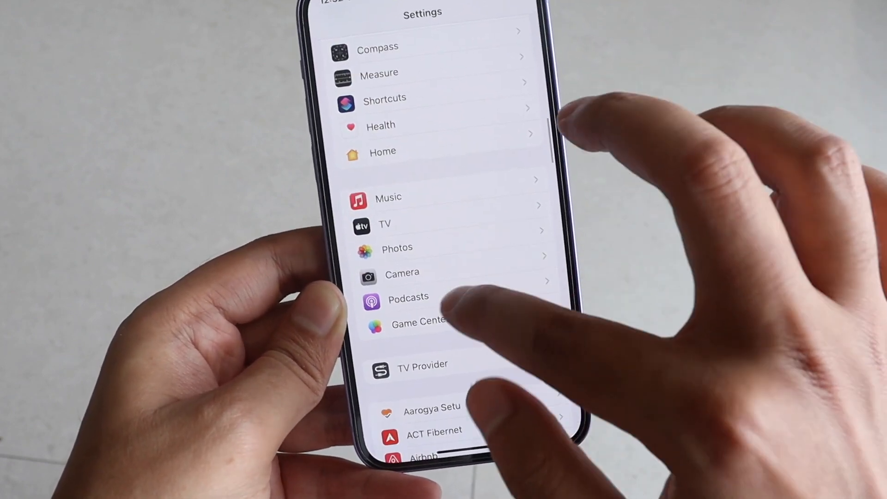
pyautogui.click(408, 298)
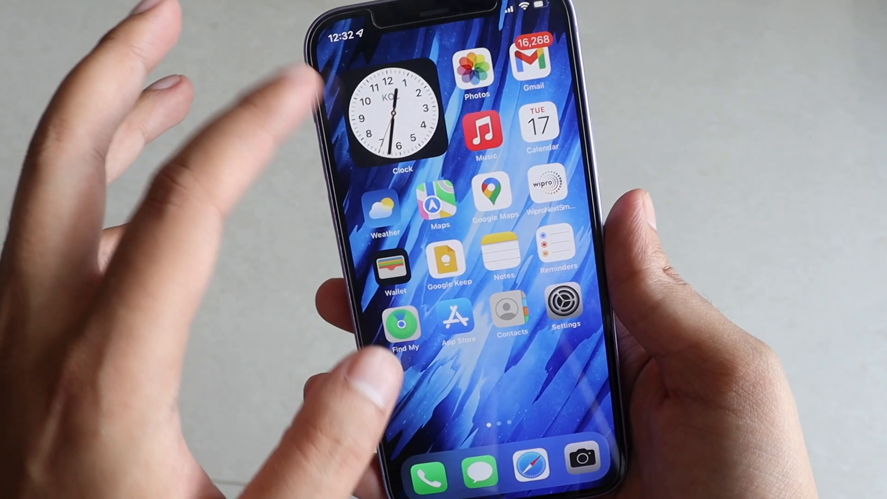
# Step: Swipe between Home Screen pages and launch Safari on apple.com's iPhone 13 Pro page
pyautogui.hscroll(-3)
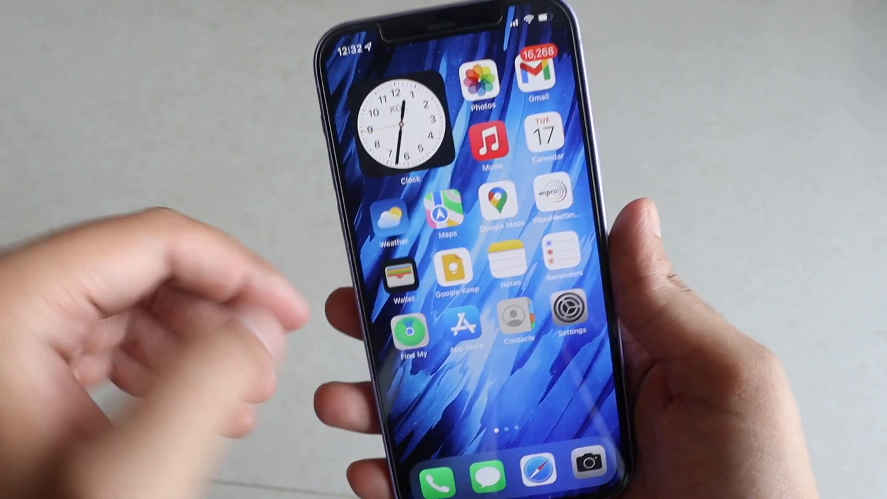
pyautogui.click(401, 275)
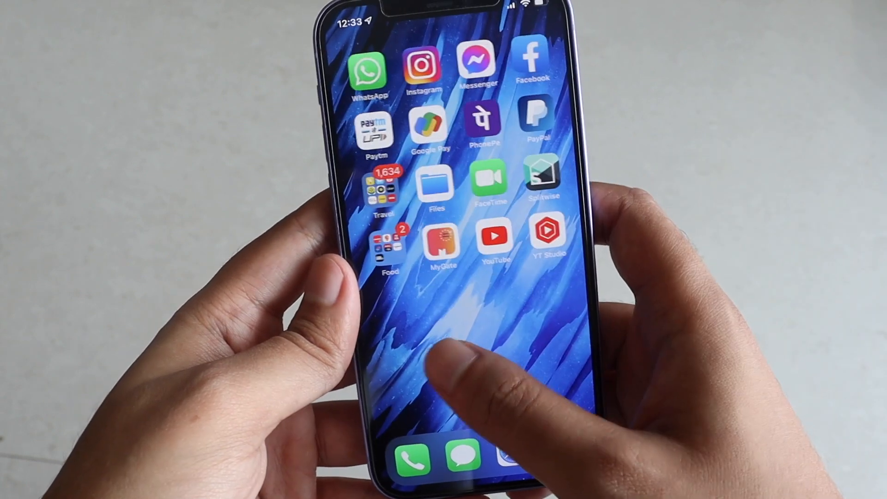
pyautogui.hscroll(-3)
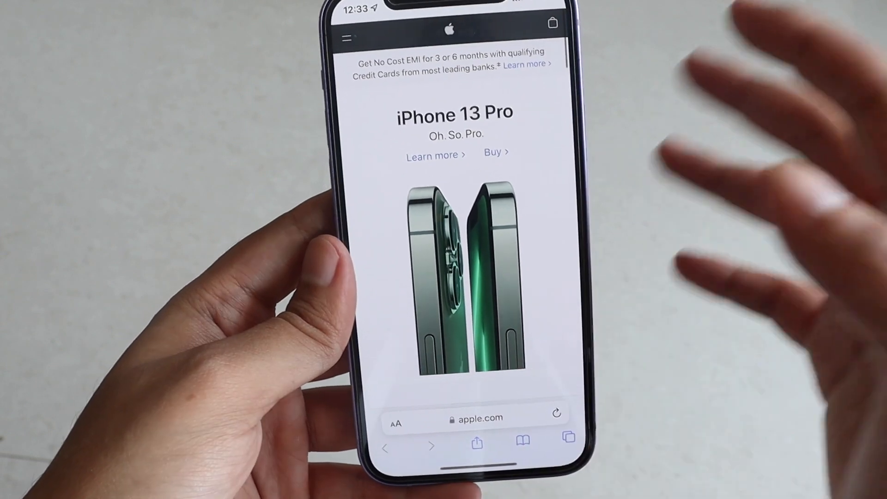
# Step: Scroll the apple.com page past the iPhone 13 Pro down to the iPhone SE promotion
pyautogui.scroll(-3)
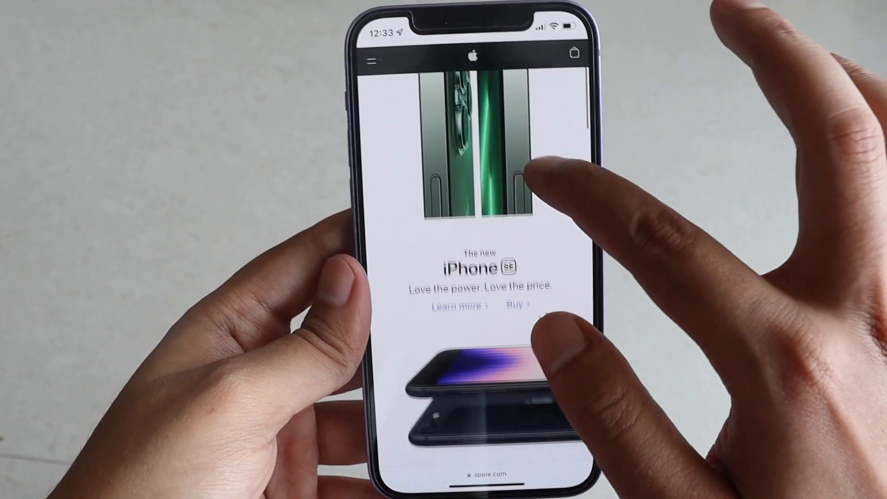
pyautogui.scroll(-3)
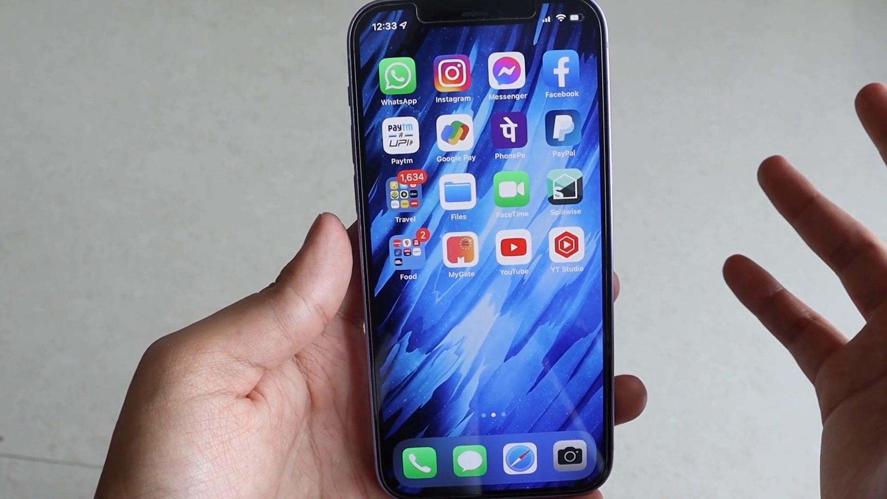
# Step: Launch Settings, scroll to Battery and show Battery Health at 93% maximum capacity
pyautogui.hscroll(-3)
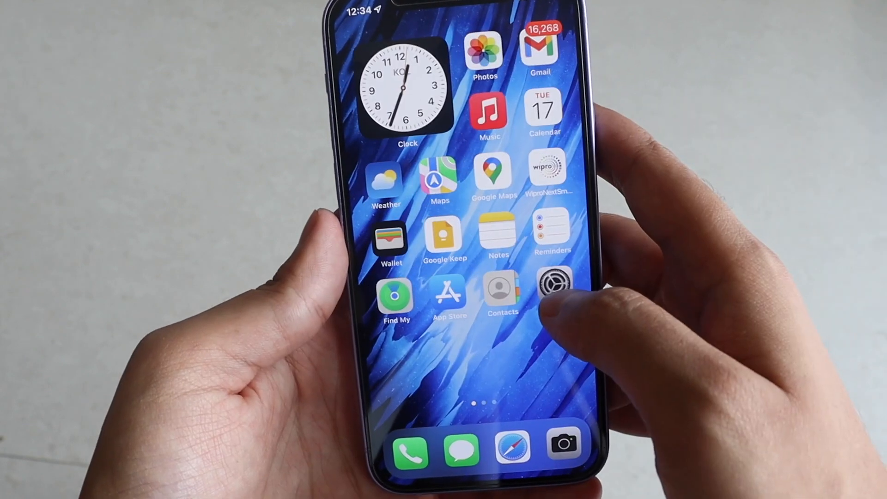
pyautogui.click(556, 282)
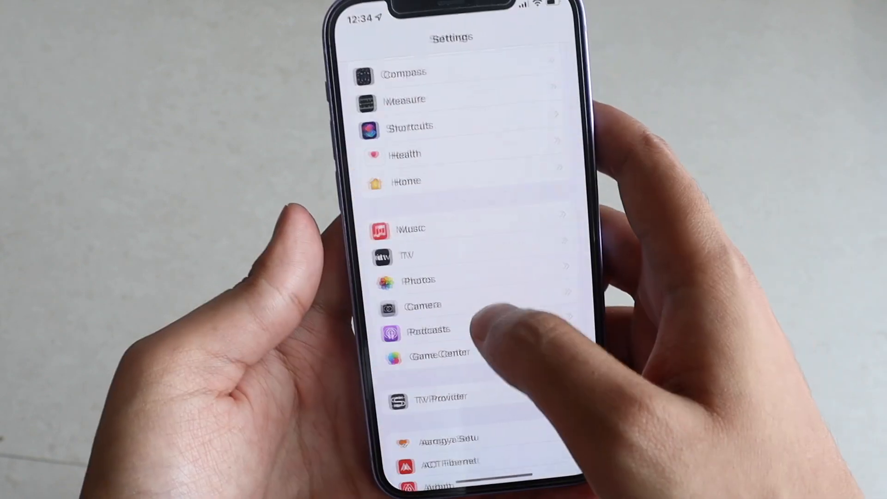
pyautogui.scroll(-3)
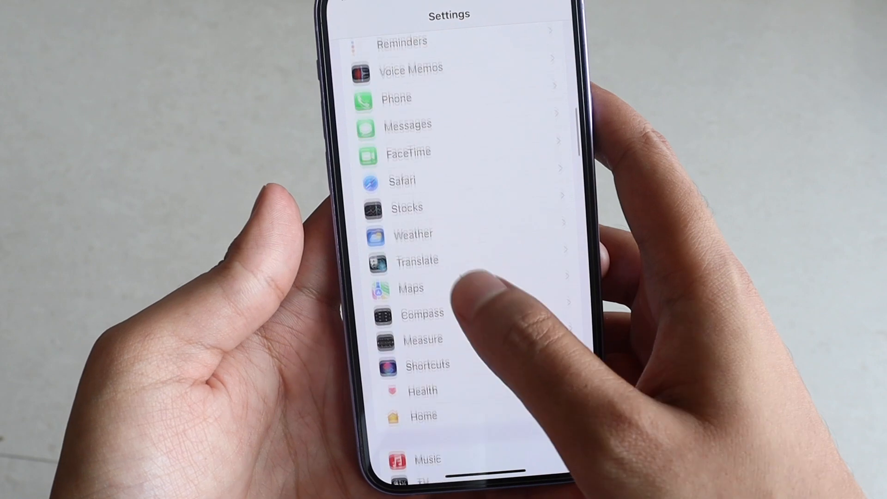
pyautogui.scroll(-3)
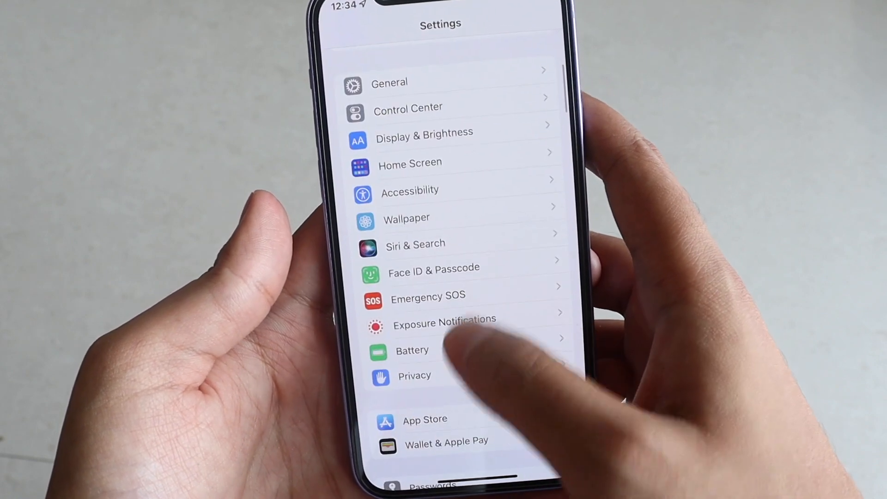
pyautogui.click(412, 350)
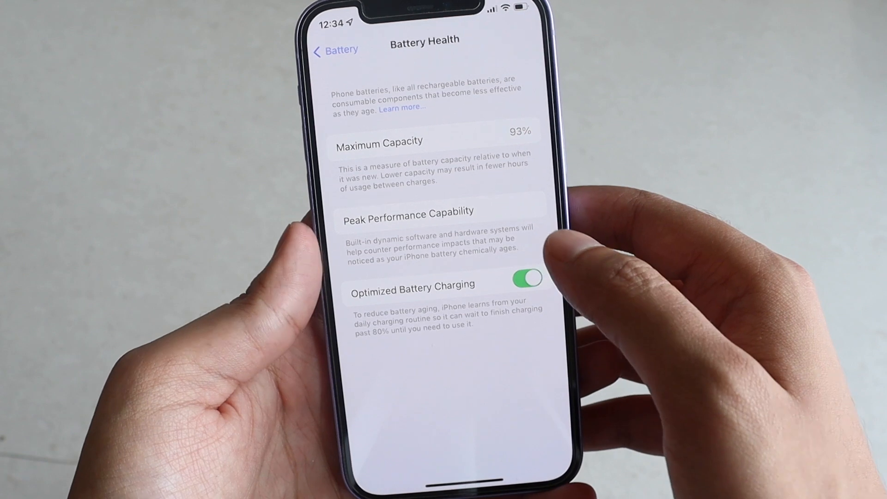
# Step: Return to the Battery page and scroll through the Last 10 Days usage and activity charts
pyautogui.click(335, 50)
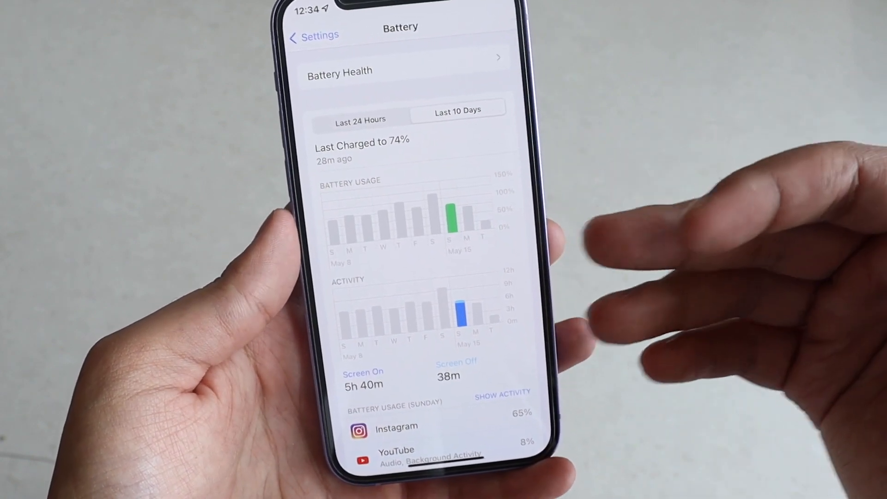
pyautogui.scroll(-3)
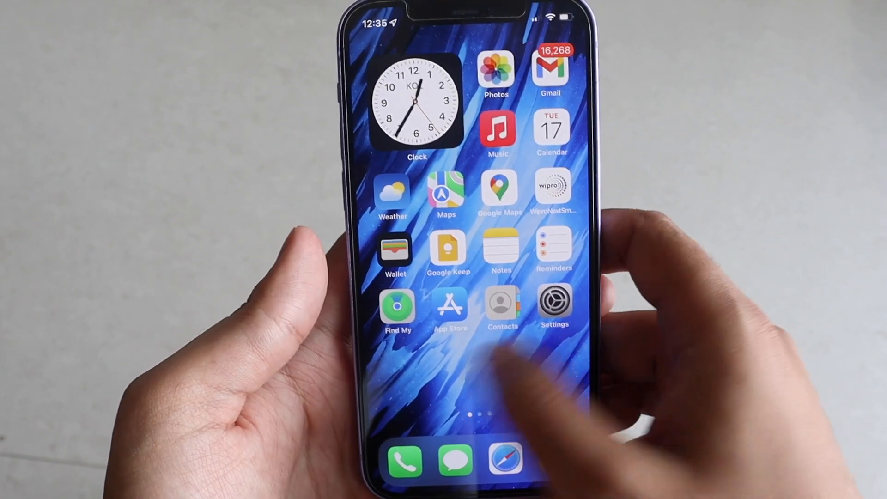
# Step: Reopen Settings and go through General to iPhone Storage showing 50.2 GB of 64 GB used
pyautogui.click(554, 301)
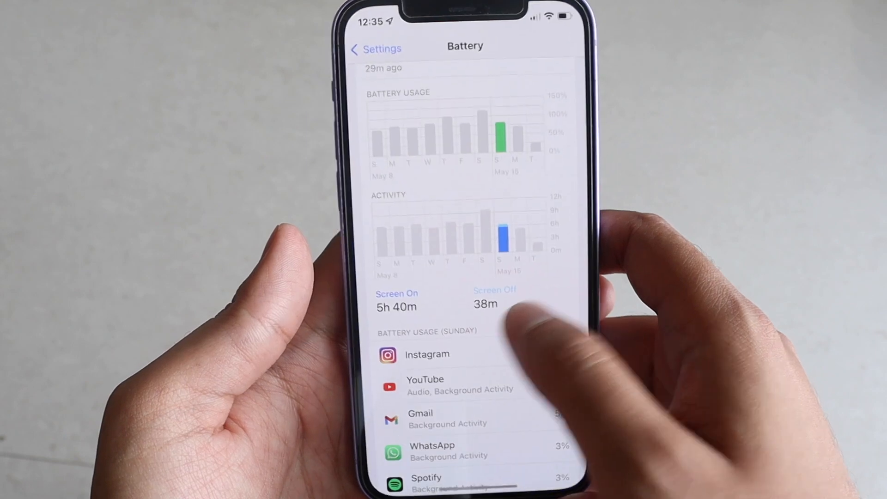
pyautogui.click(375, 49)
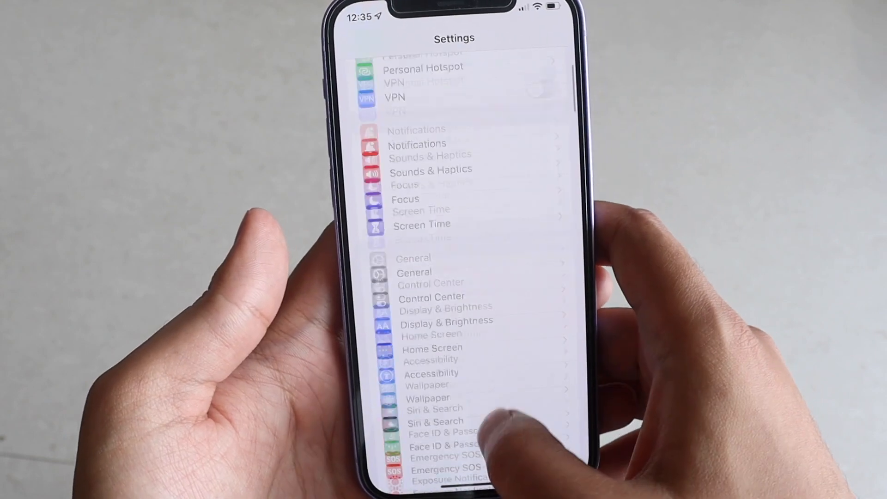
pyautogui.click(414, 266)
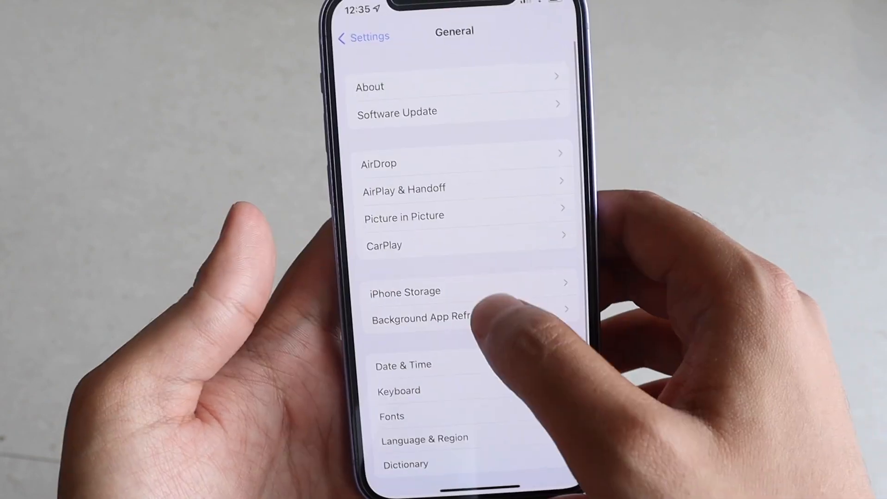
pyautogui.click(404, 291)
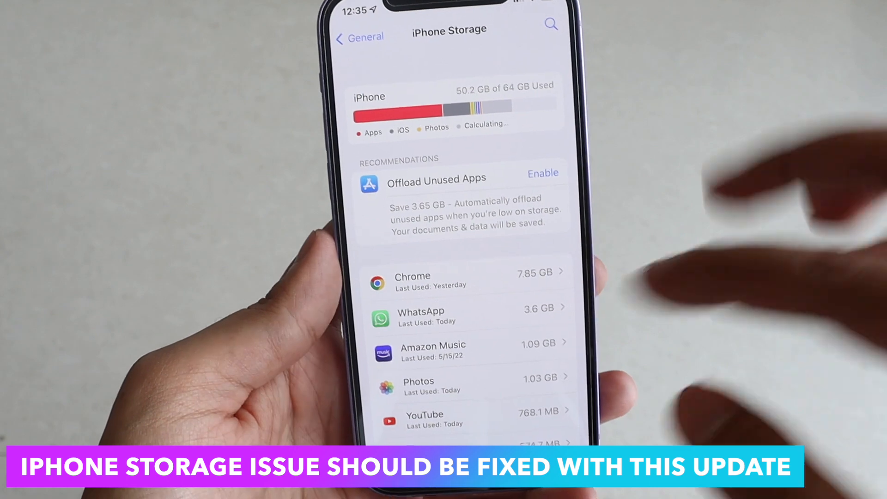
# Step: Scroll to iOS 8.87 GB and System Data 9.68 GB at the list's end, then return to General
pyautogui.scroll(-3)
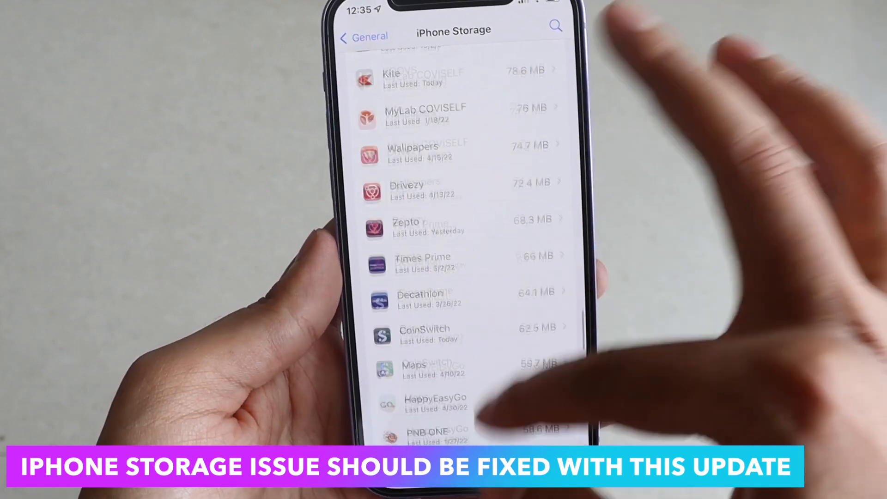
pyautogui.scroll(-3)
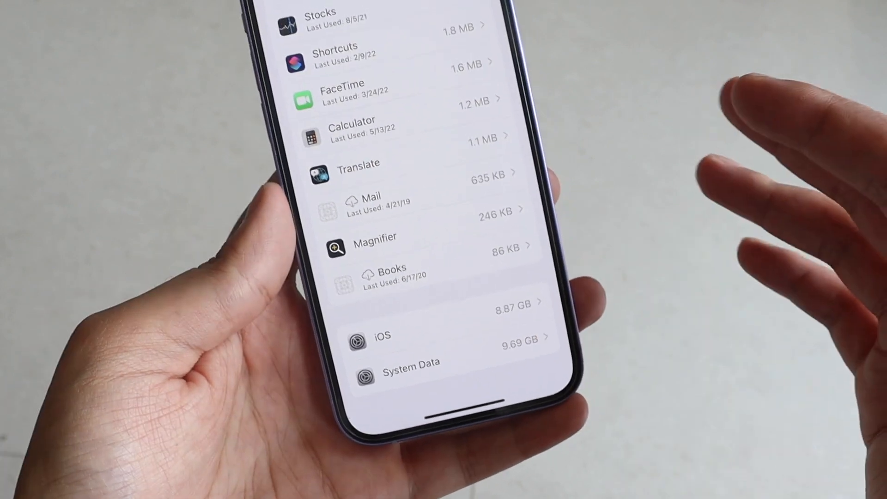
pyautogui.scroll(-3)
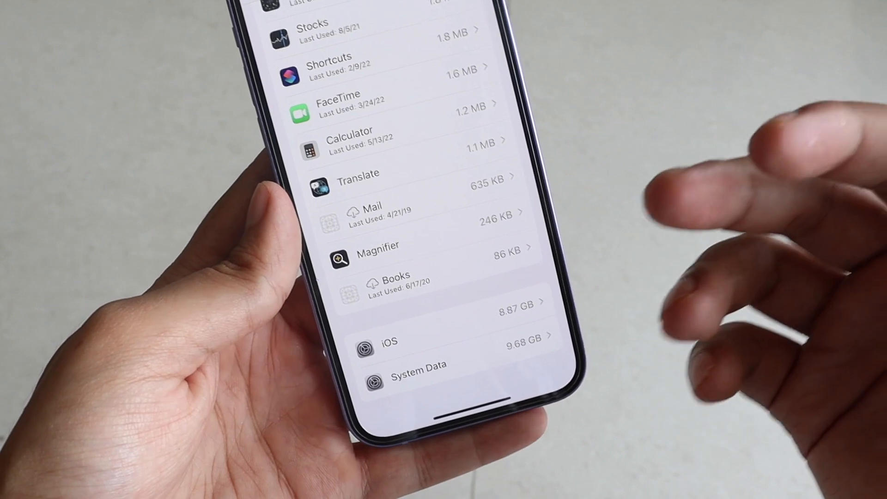
pyautogui.click(304, 34)
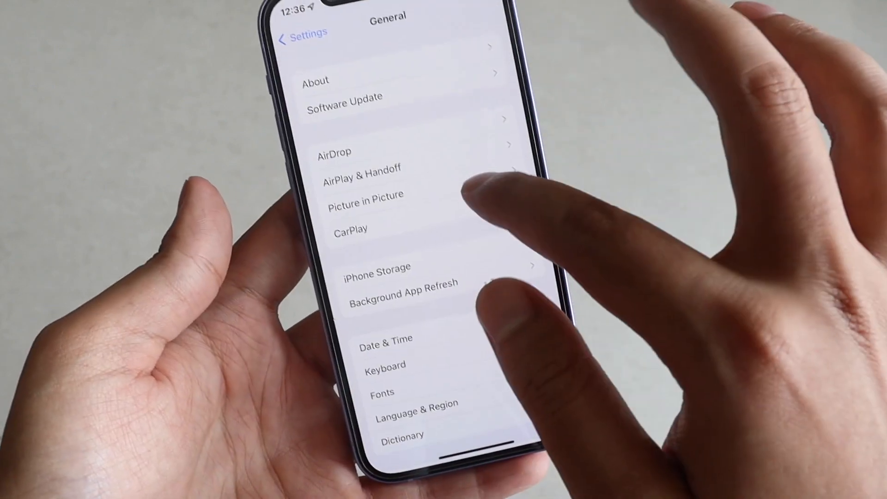